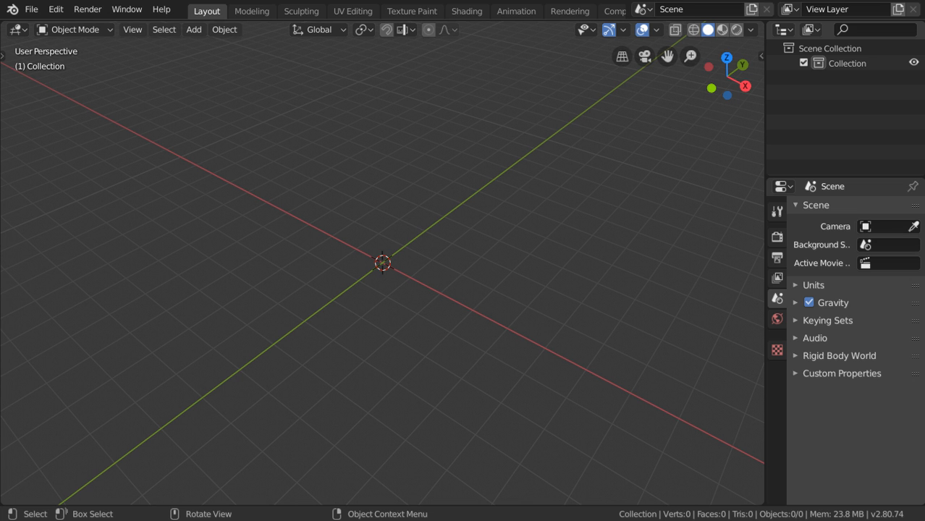
mouse_move(365, 220)
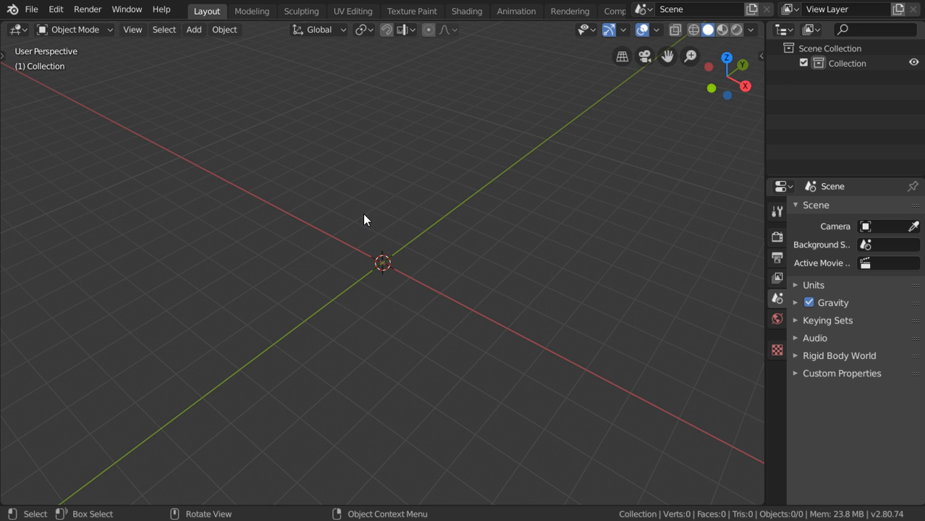
mouse_move(365, 226)
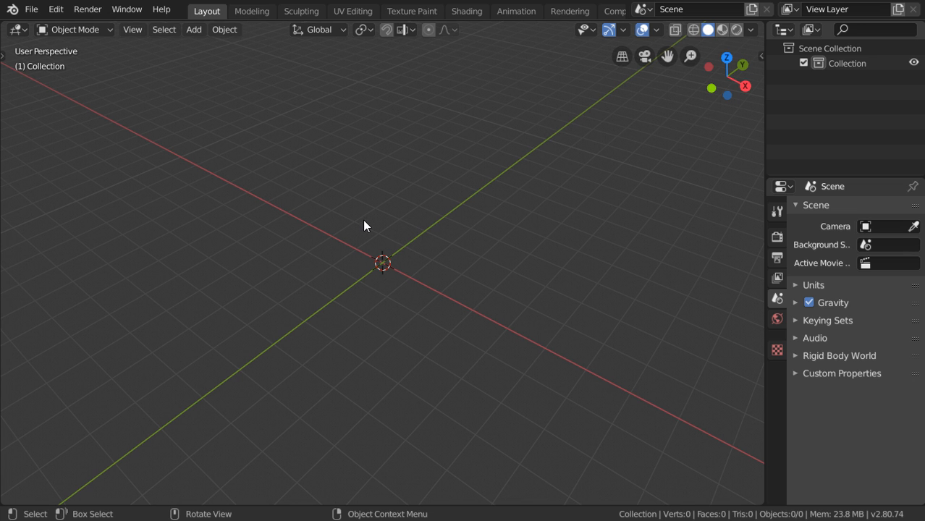
Add a cube mesh from the Add menu and orbit the viewport to see it in perspective
left_click(193, 29)
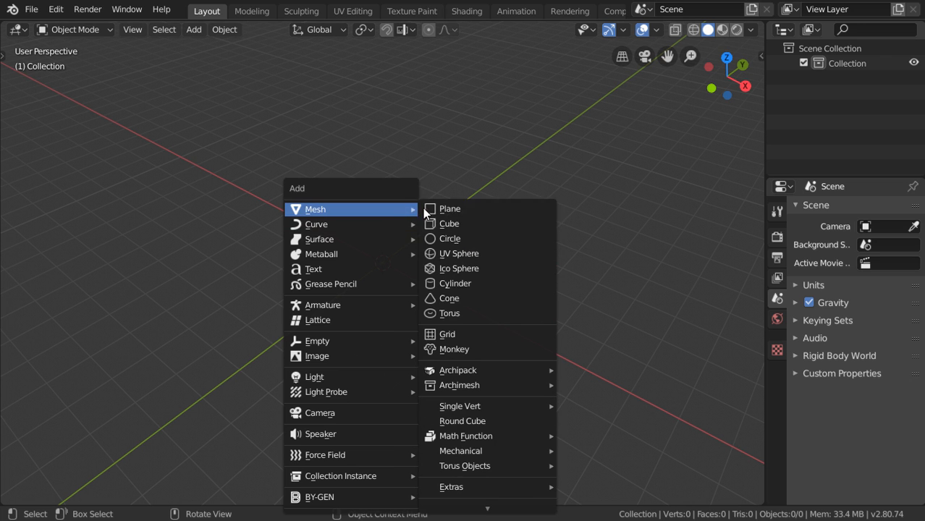
left_click(449, 223)
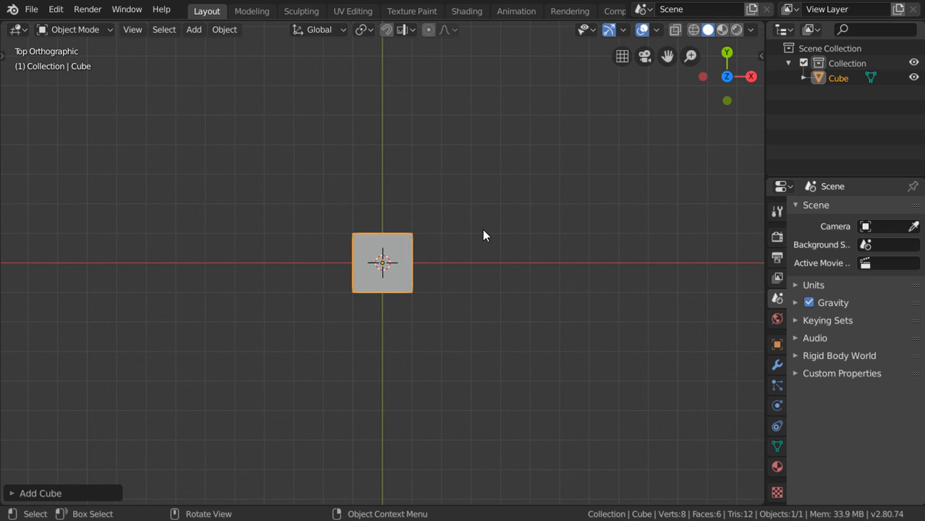
left_click_drag(382, 262, 303, 310)
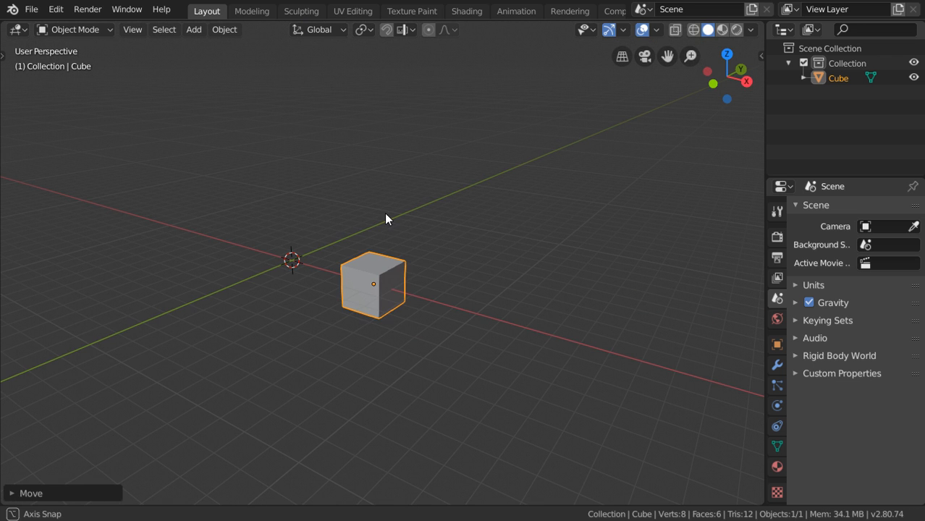
Enter Edit Mode on the cube and scale its geometry to start forming the column
key("Tab")
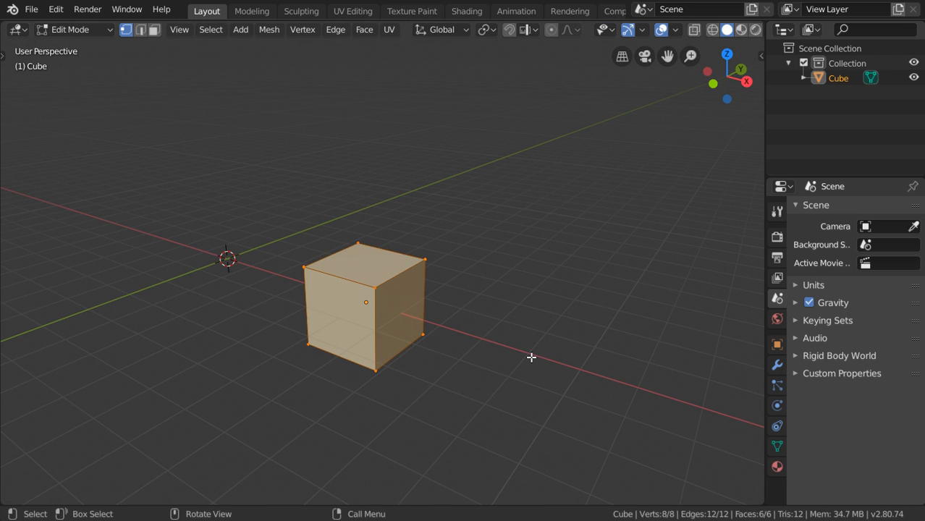
key("s")
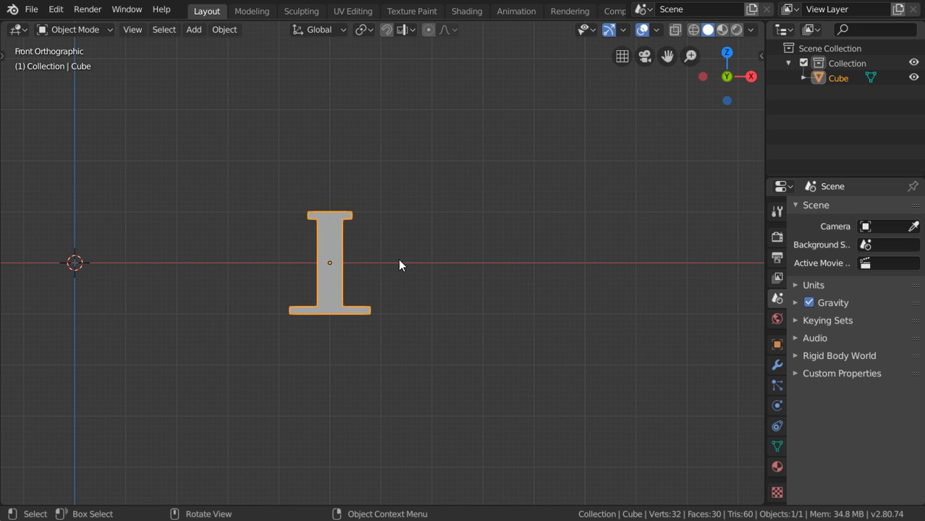
Lift the column onto the ground plane, then raise a block on its top face
left_click_drag(329, 263, 329, 211)
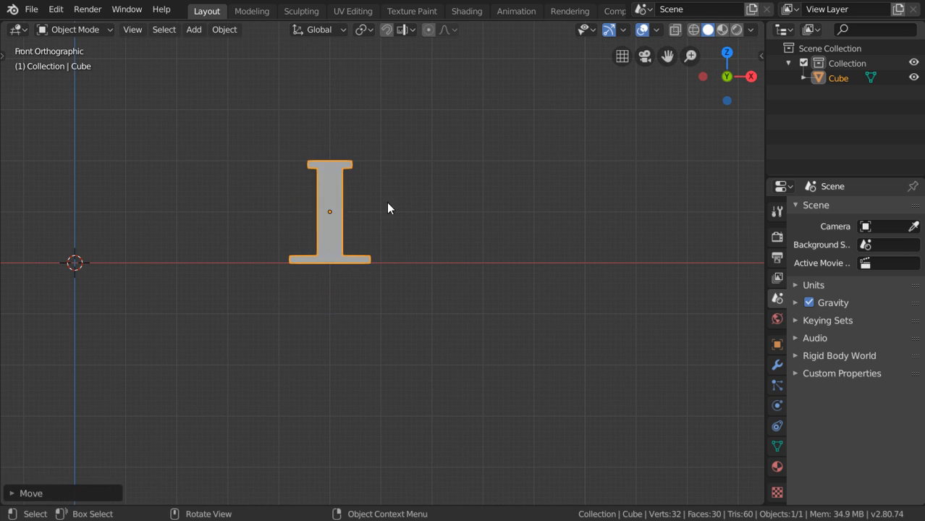
key("Tab")
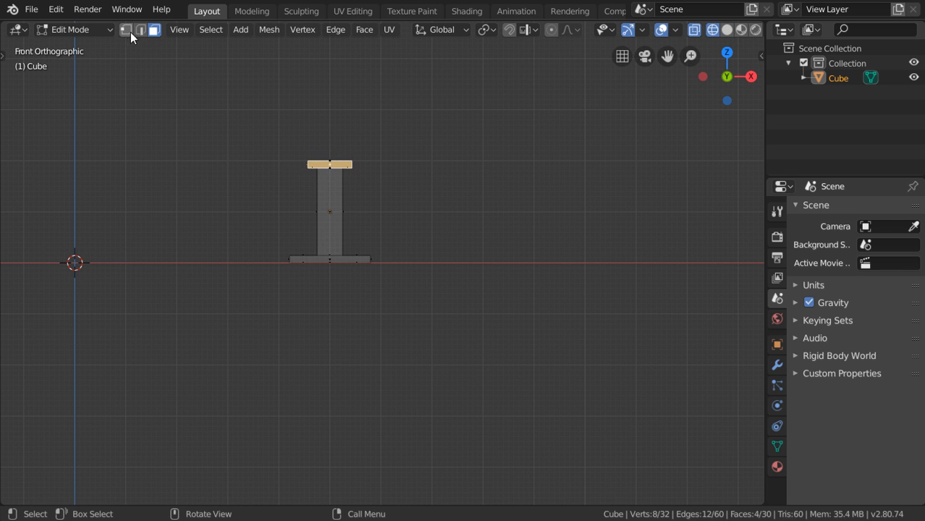
left_click(126, 29)
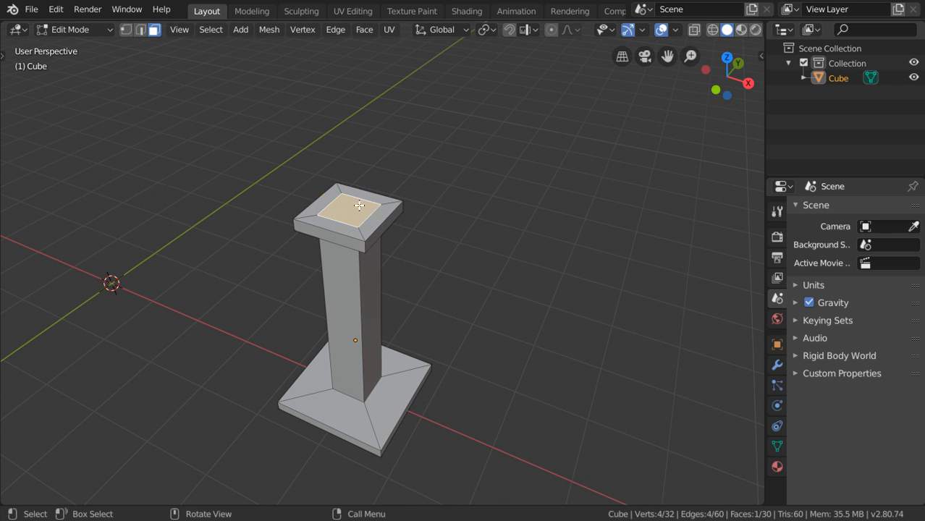
key("g")
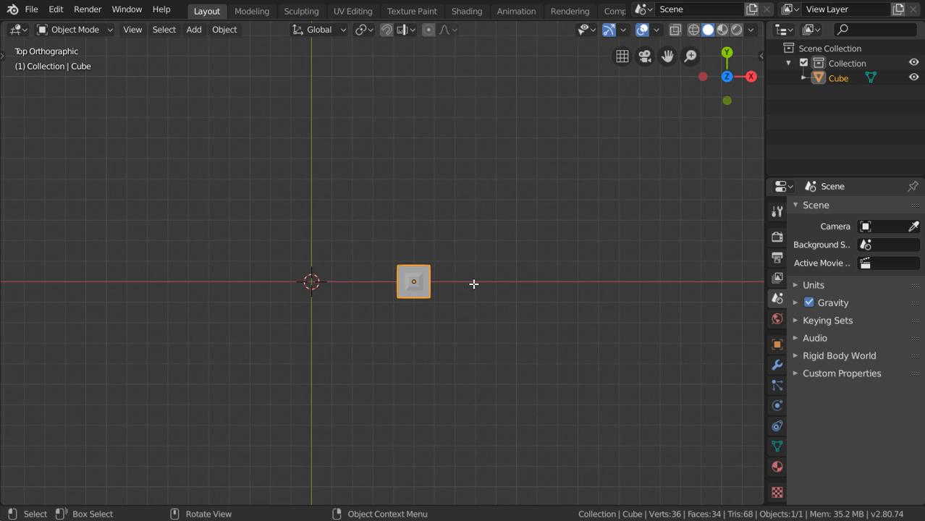
Tab into Edit Mode in Top Orthographic view and select all the column's vertices
key("Tab")
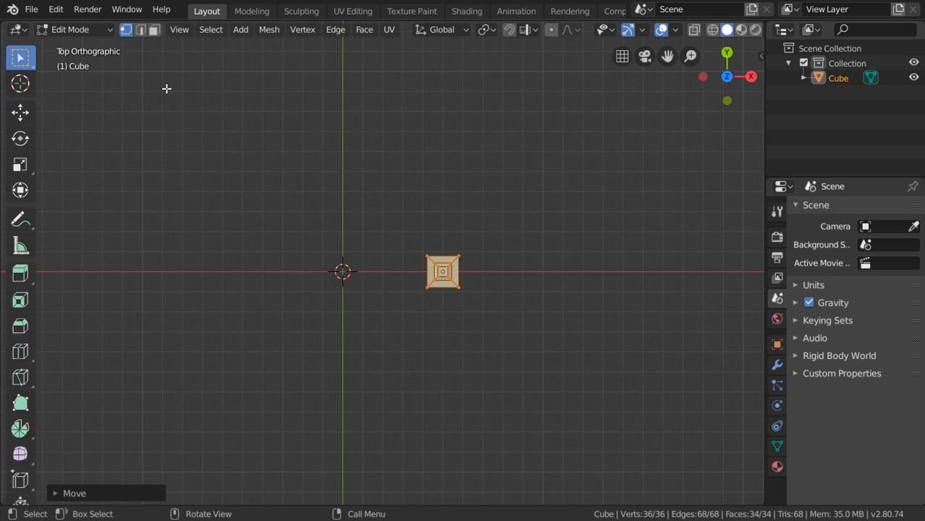
mouse_move(20, 428)
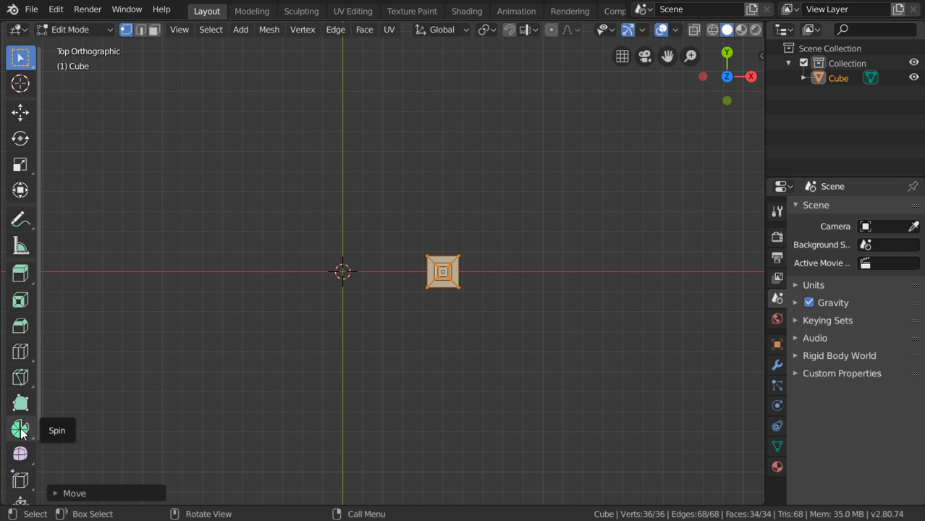
Pick the plain Spin variant from the toolbar and spin the column around the origin
right_click(19, 429)
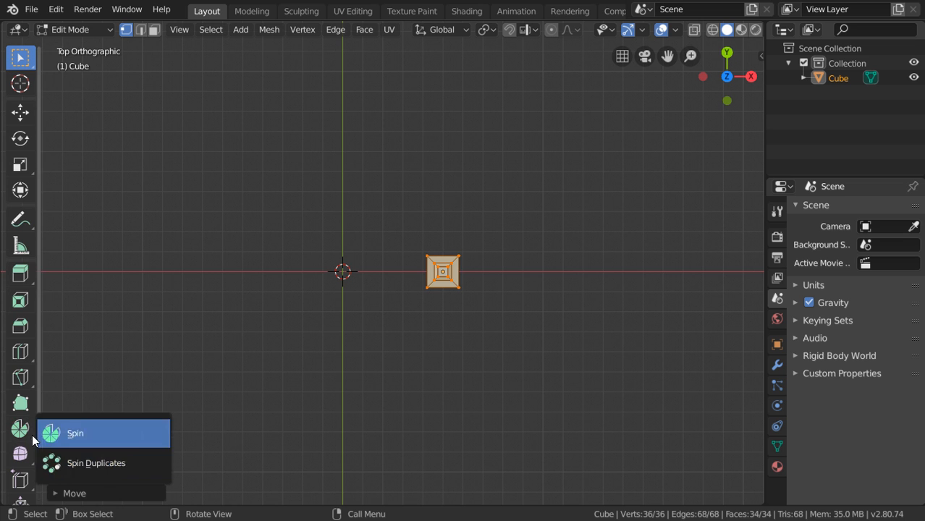
mouse_move(92, 463)
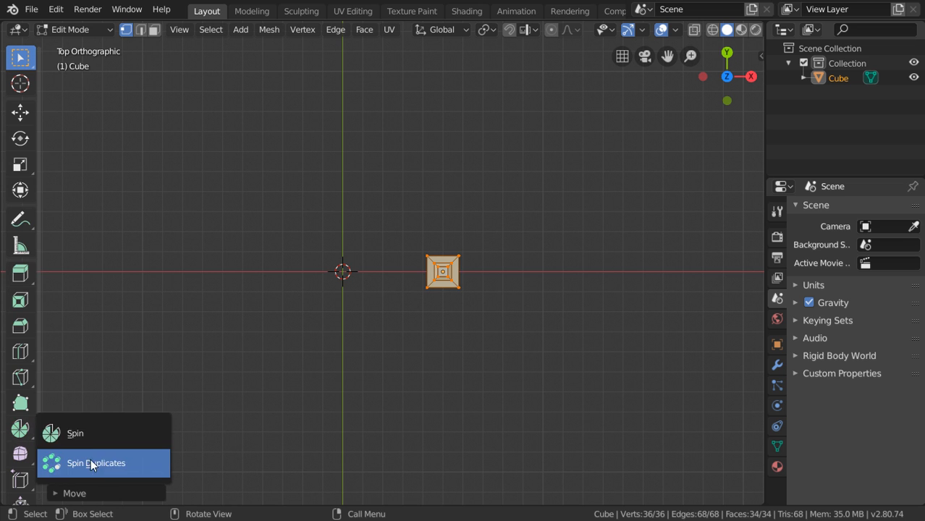
mouse_move(98, 454)
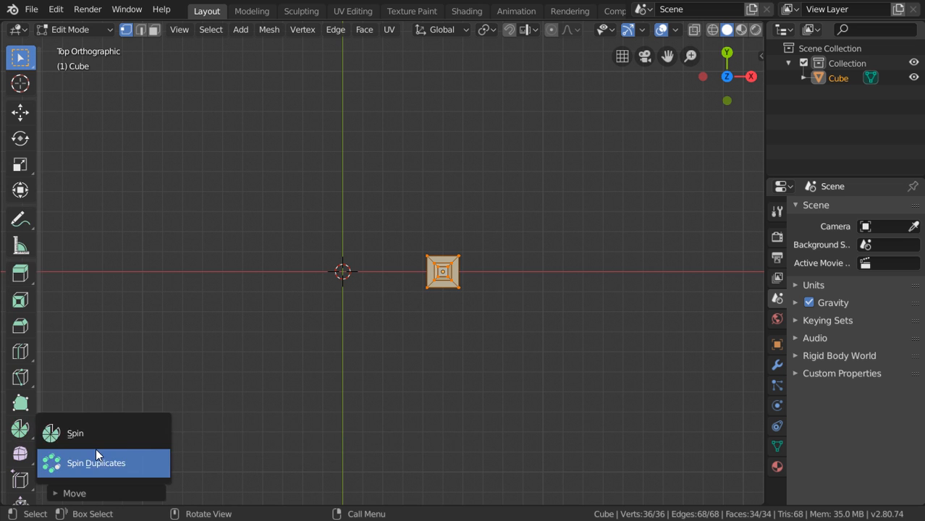
mouse_move(75, 433)
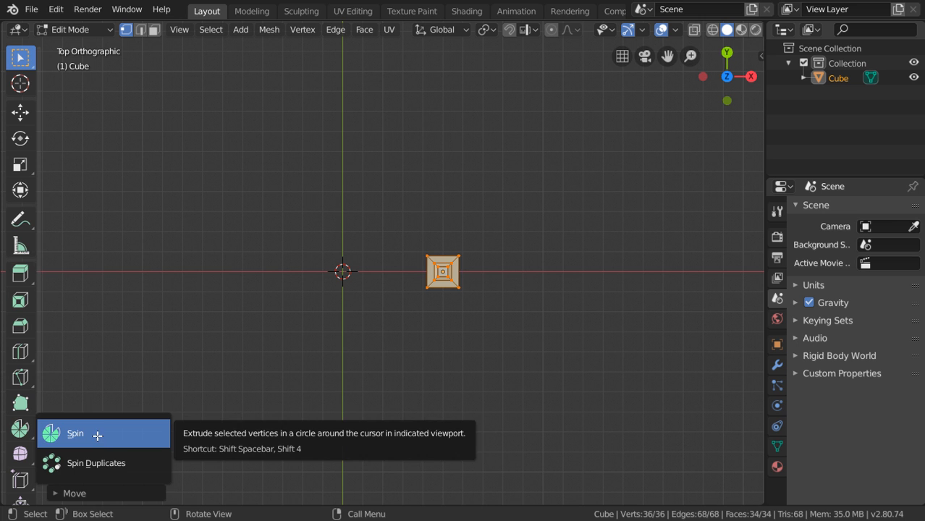
left_click(75, 433)
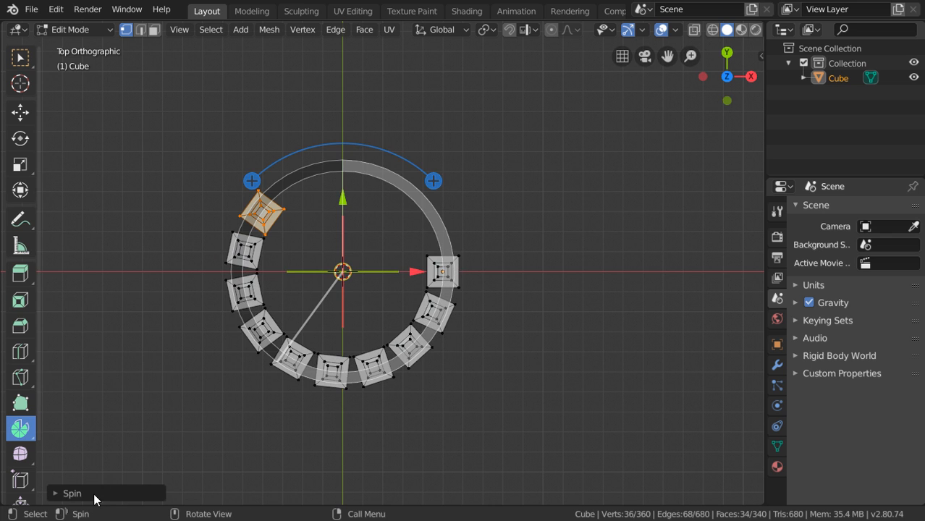
Set the Spin operator to 12 steps with a 30*11 (330°) angle
left_click(72, 493)
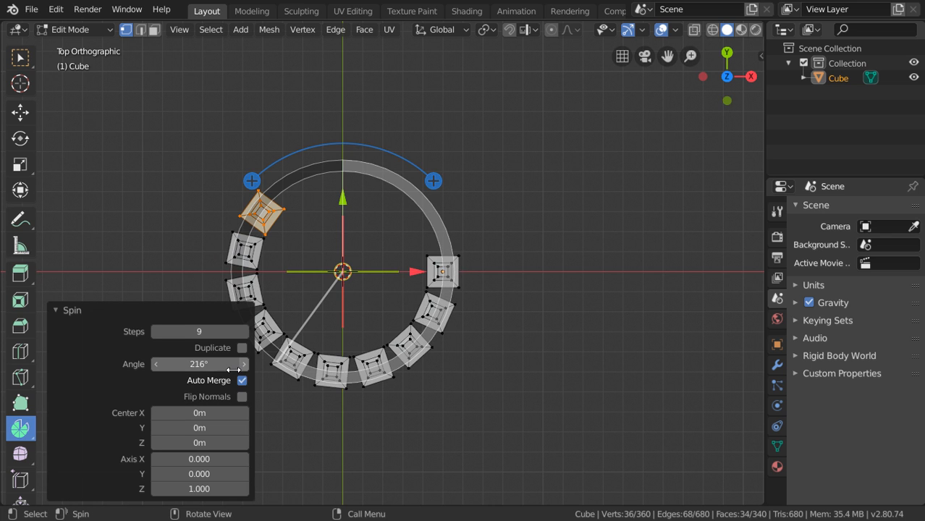
mouse_move(199, 364)
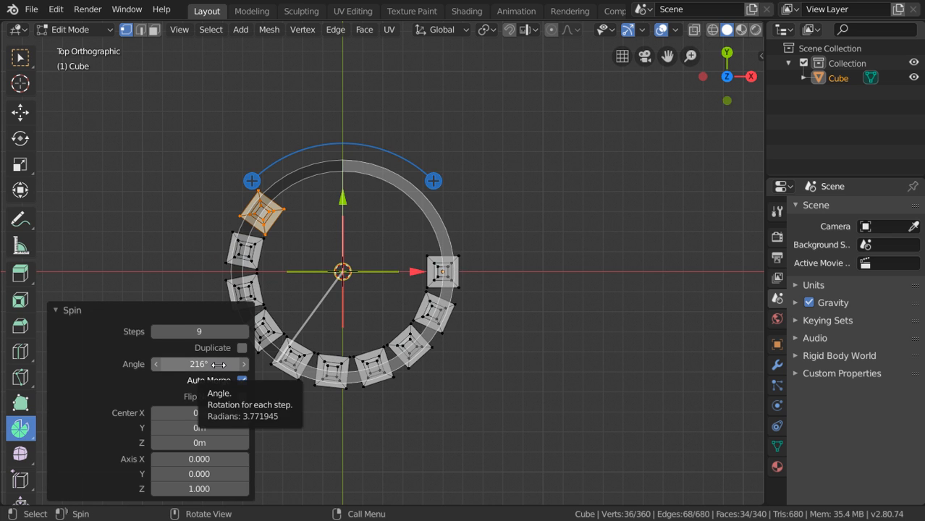
mouse_move(201, 331)
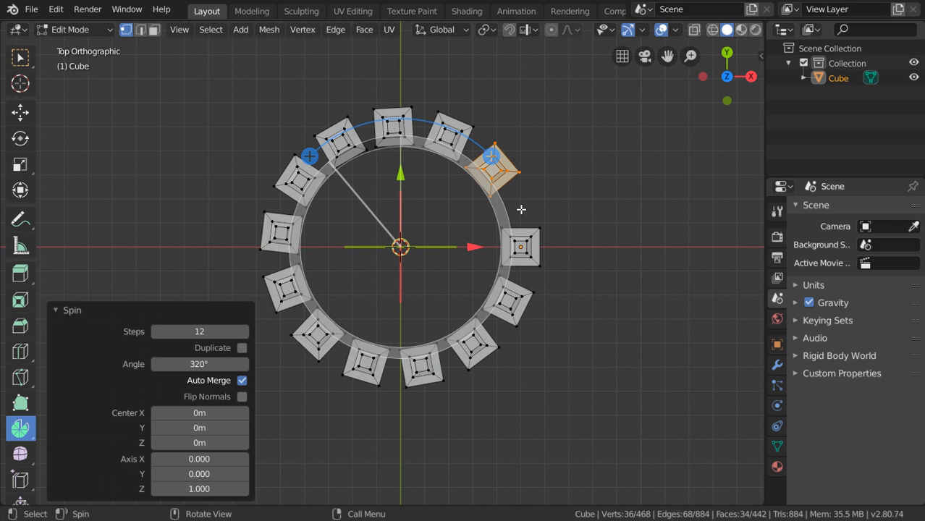
mouse_move(199, 364)
type("*1")
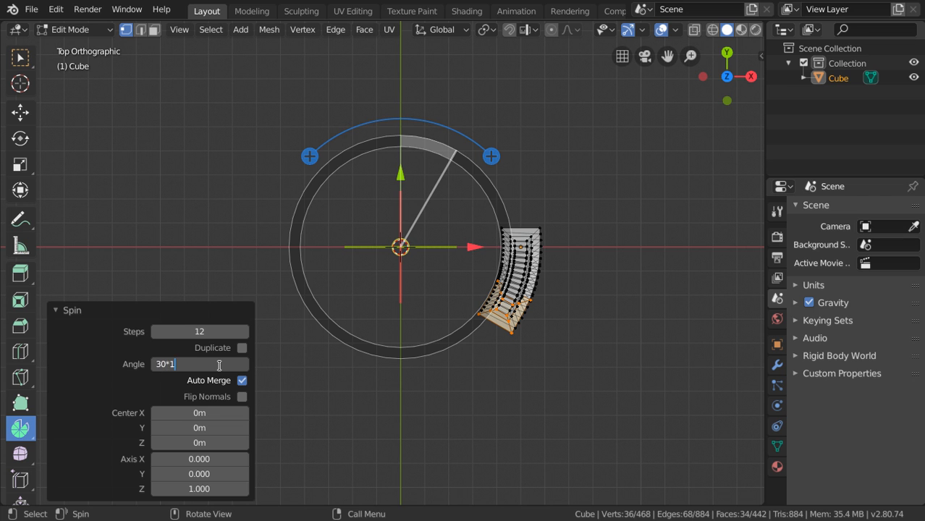
key("Return")
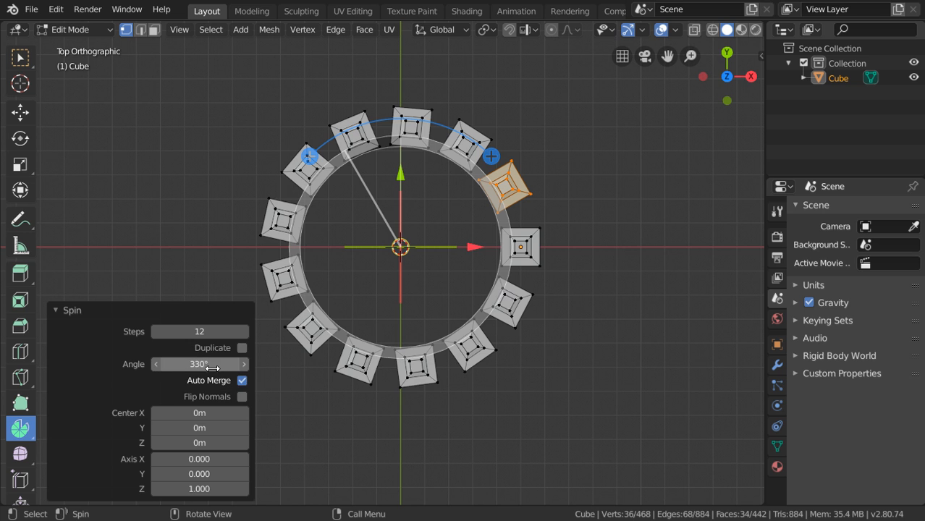
mouse_move(338, 282)
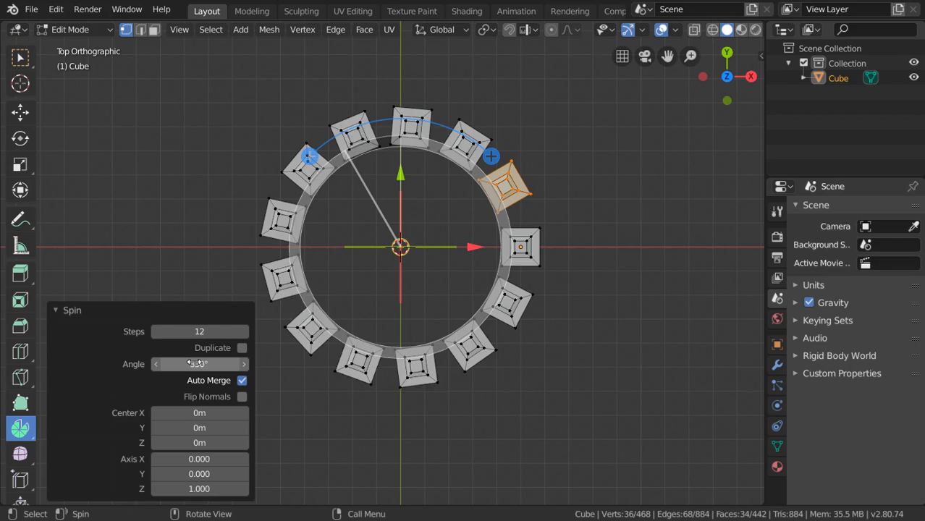
Lower the Spin step count with the Steps arrows, aiming for 11
left_click(156, 332)
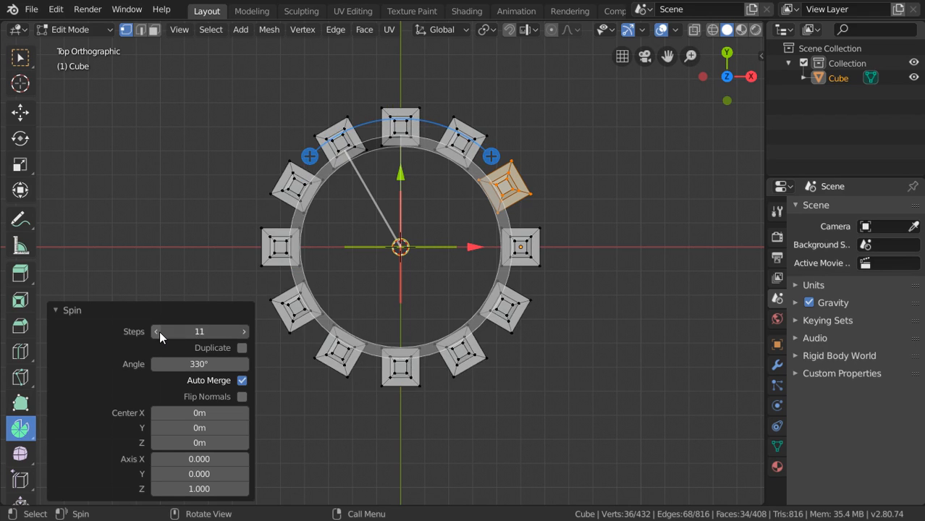
left_click(157, 331)
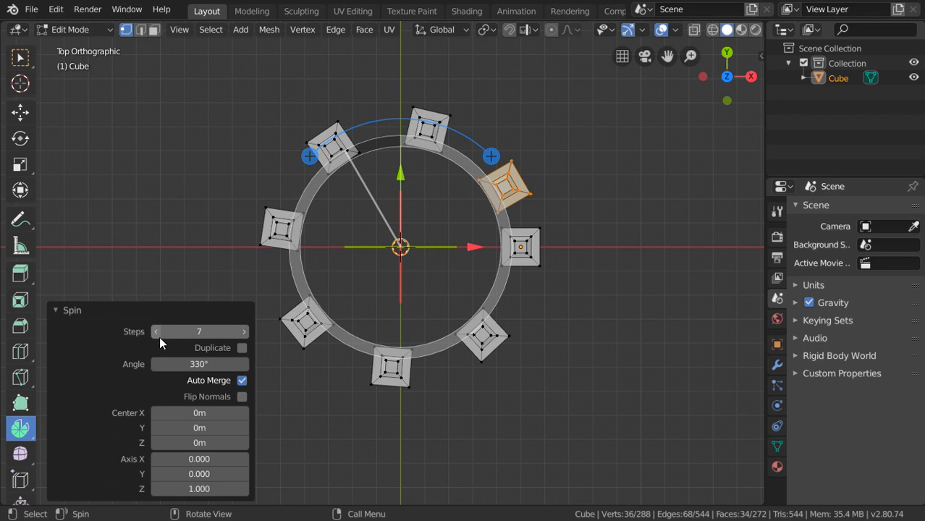
mouse_move(244, 331)
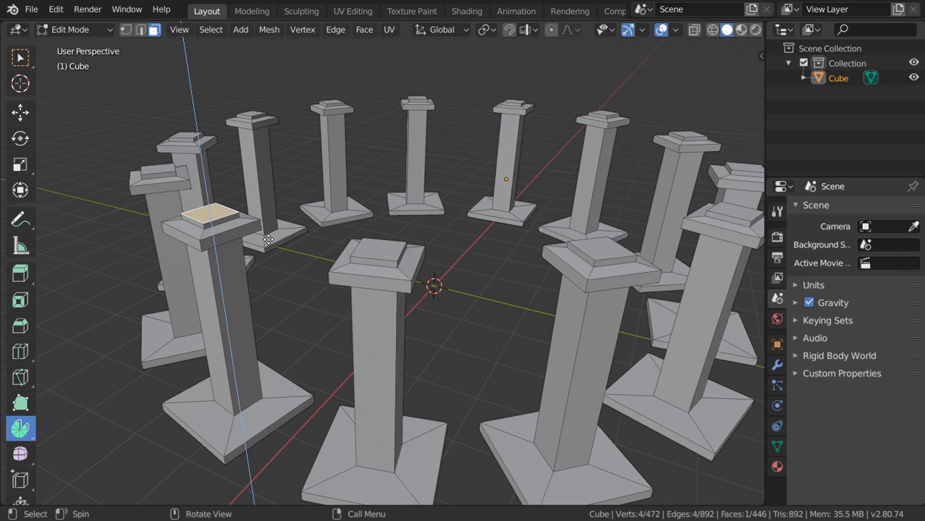
mouse_move(298, 211)
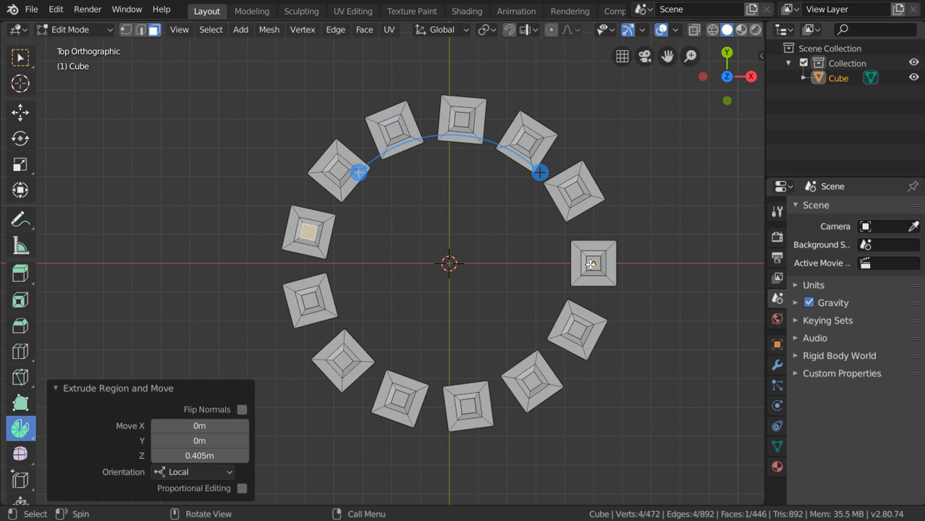
Delete the spun copies to leave one column and add an Empty at the origin
left_click(593, 263)
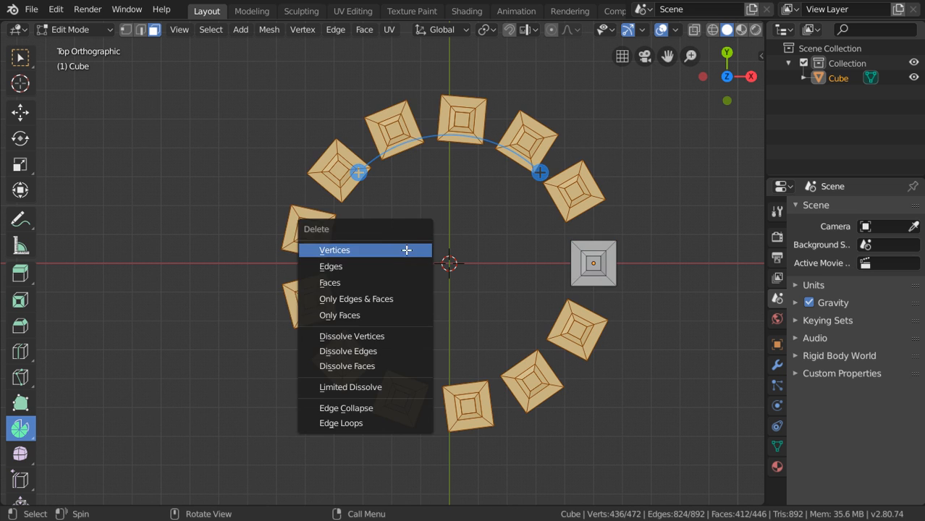
left_click(334, 249)
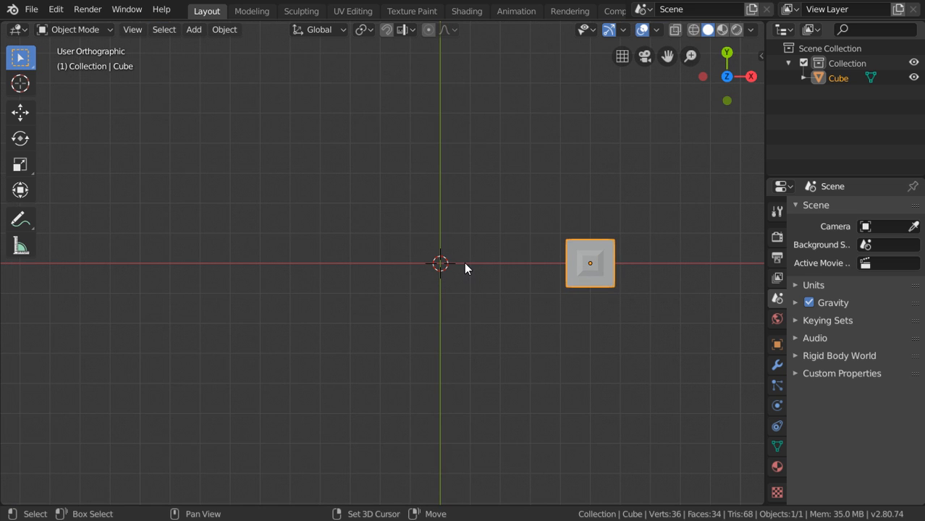
left_click(193, 29)
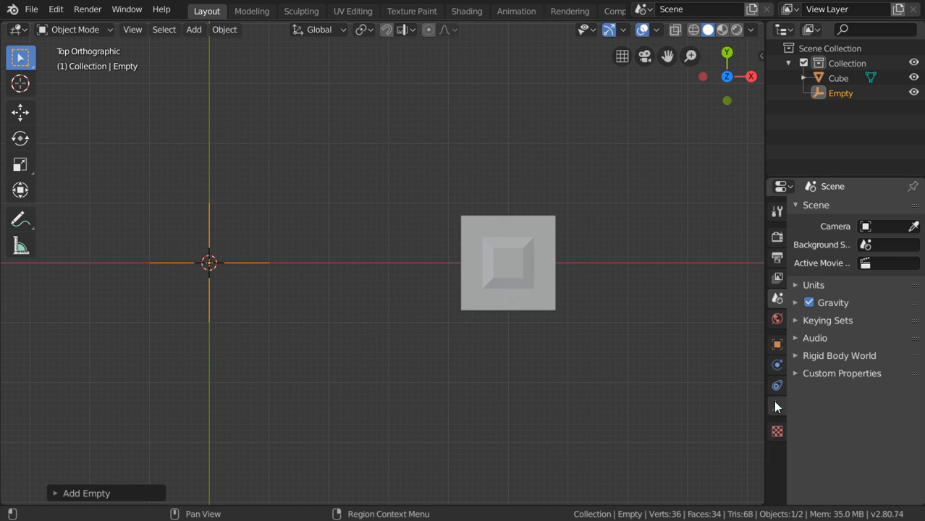
mouse_move(525, 289)
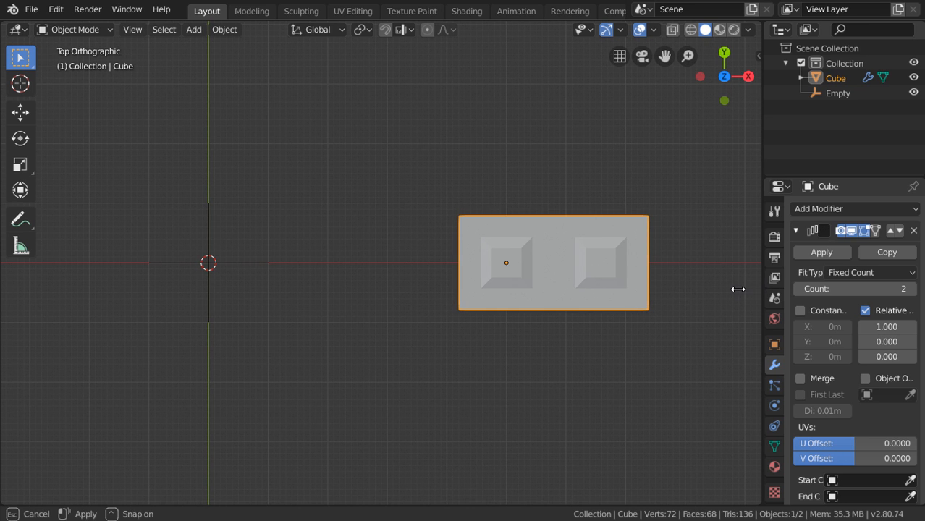
Set the Array modifier to Object Offset by the Empty, Count 12, Relative Offset on
left_click(801, 377)
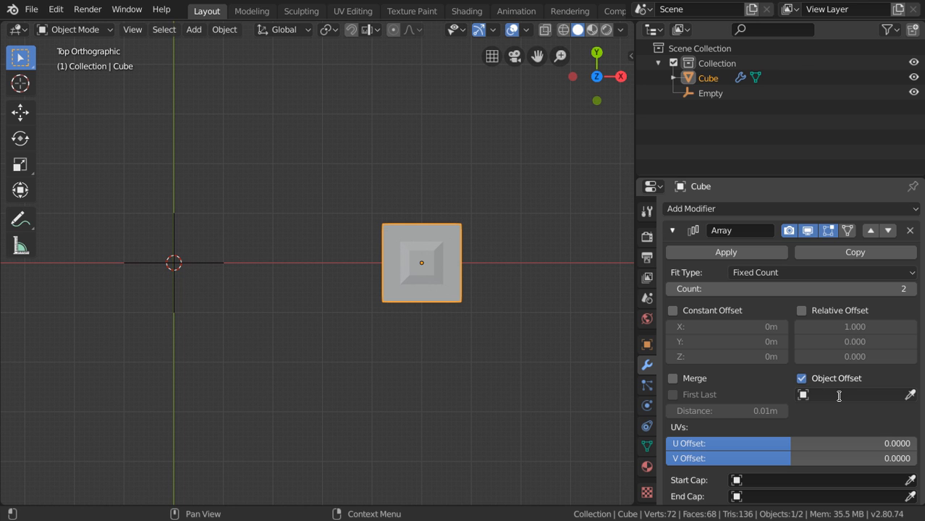
left_click(817, 394)
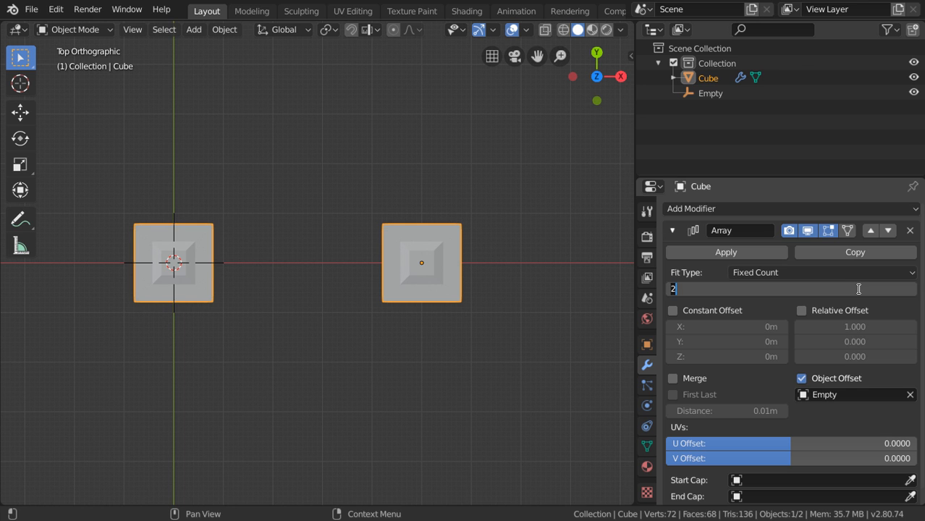
type("1")
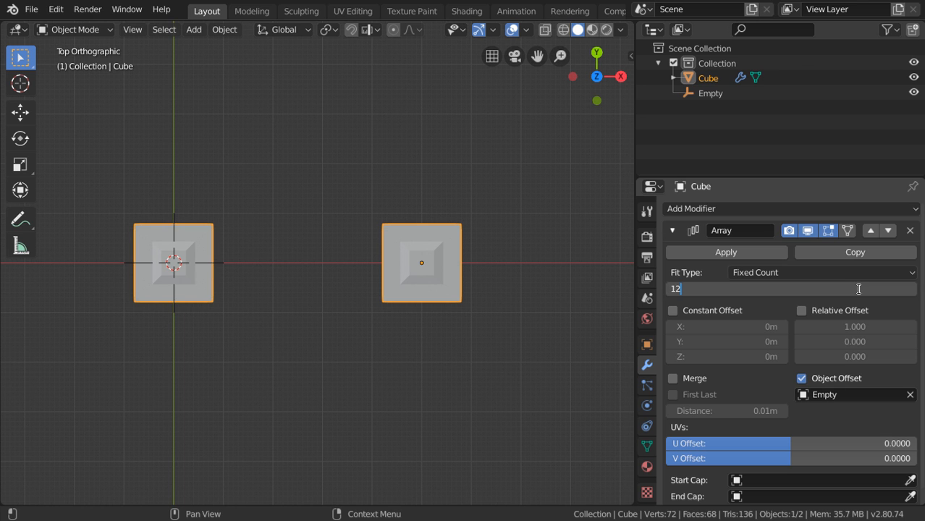
key("Return")
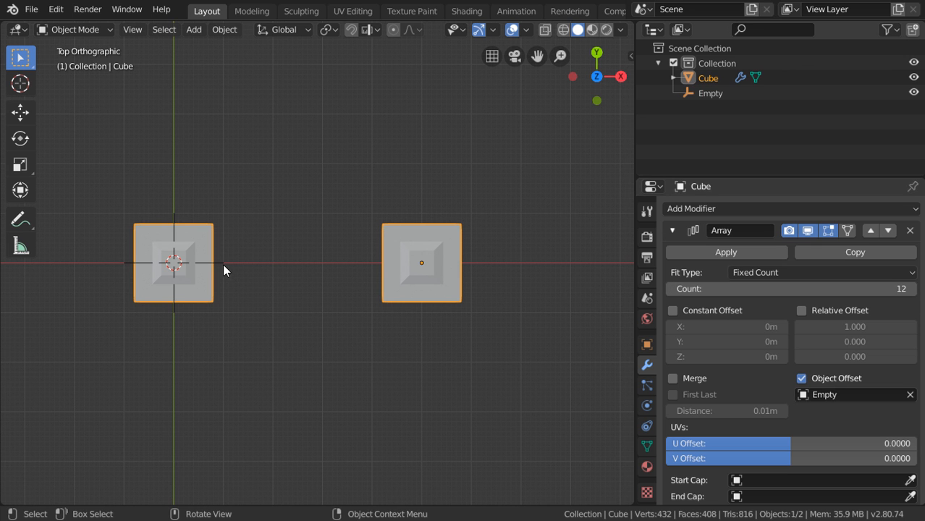
mouse_move(239, 272)
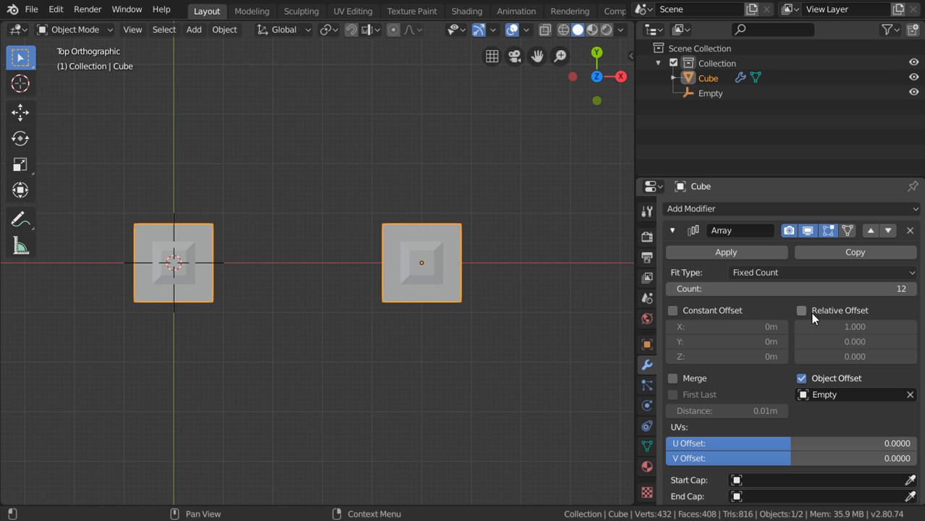
left_click(801, 310)
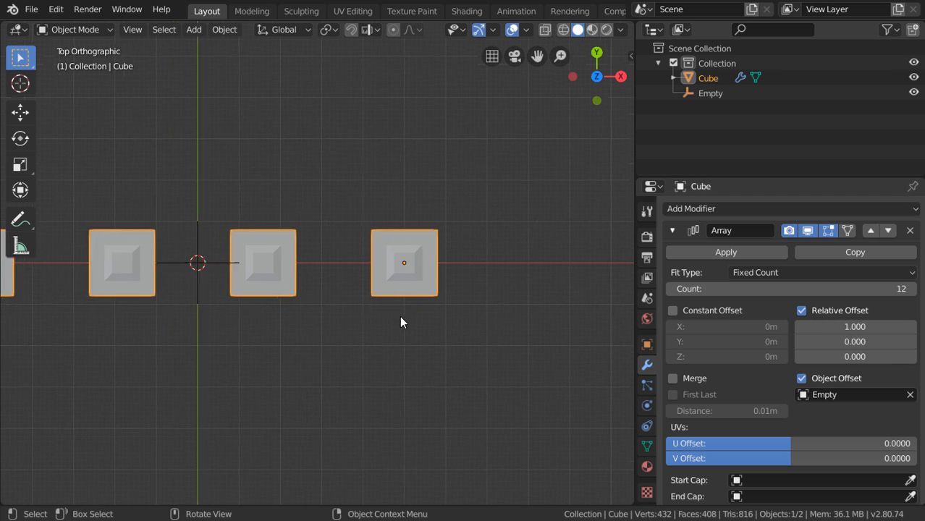
left_click(710, 92)
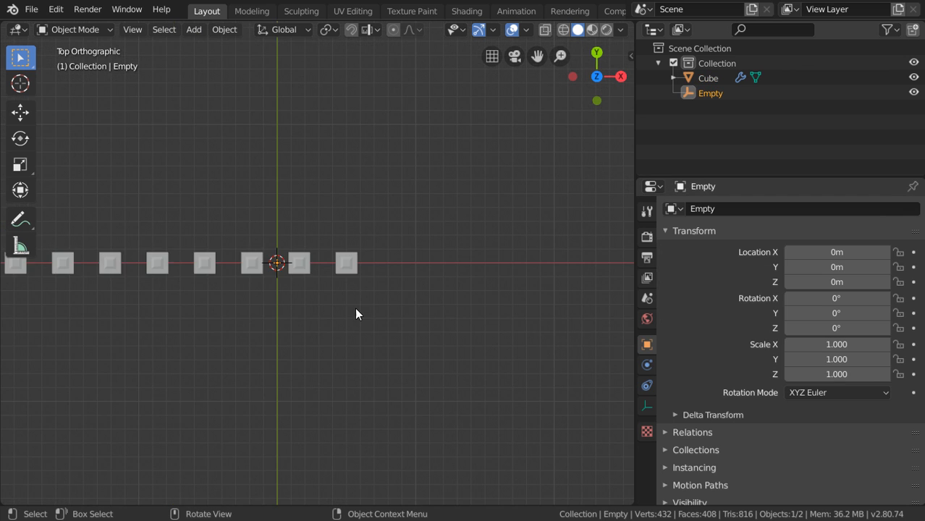
Rotate the Empty 30° about Z and view the closed column ring from the front
key("r")
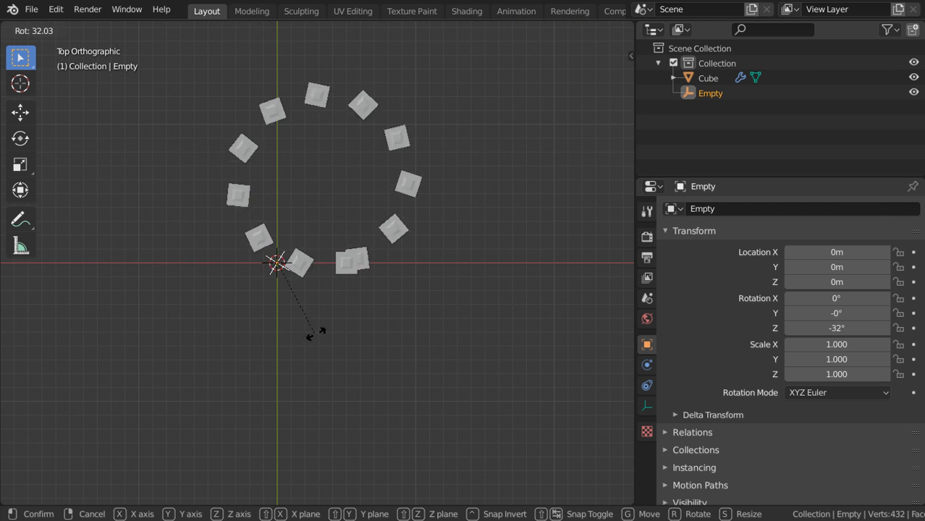
mouse_move(311, 323)
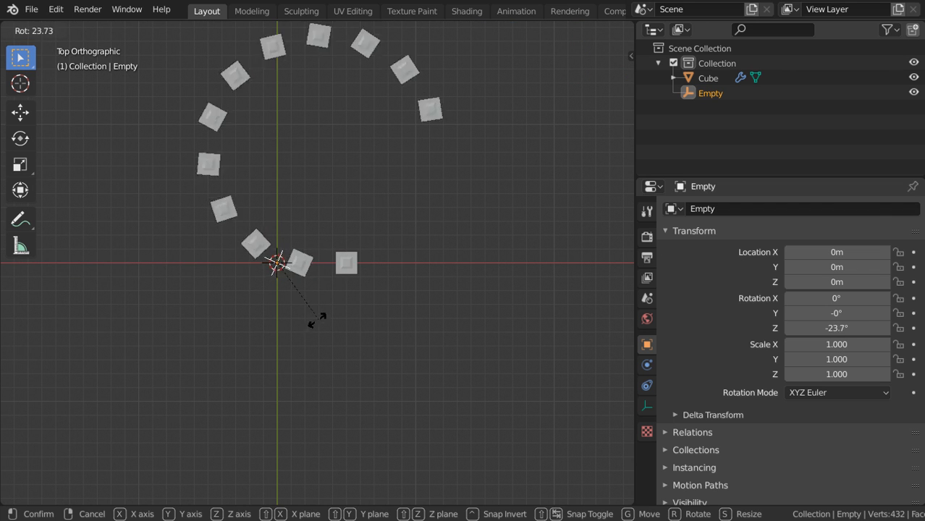
mouse_move(311, 322)
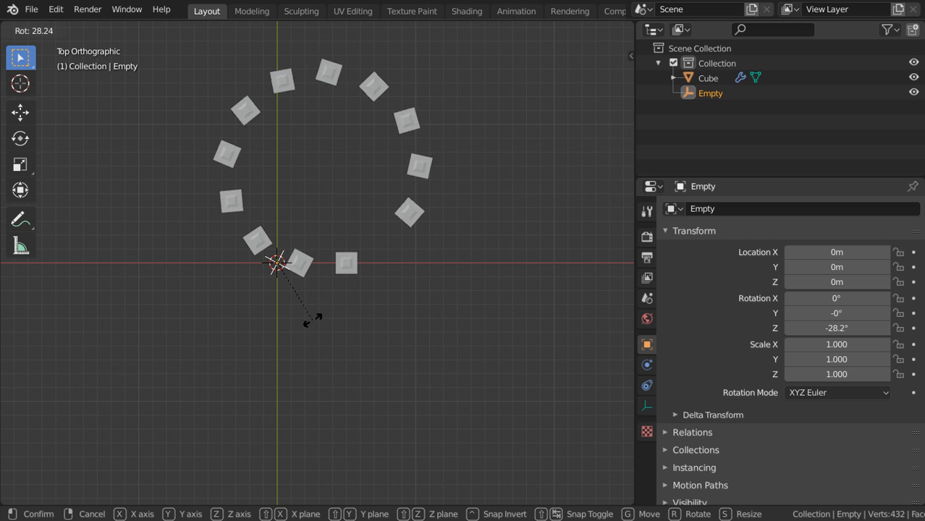
mouse_move(310, 326)
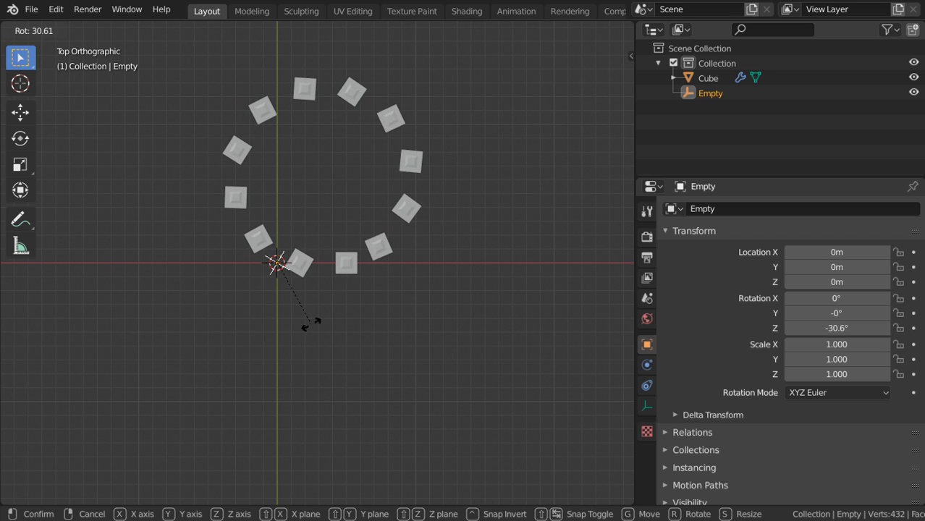
mouse_move(311, 326)
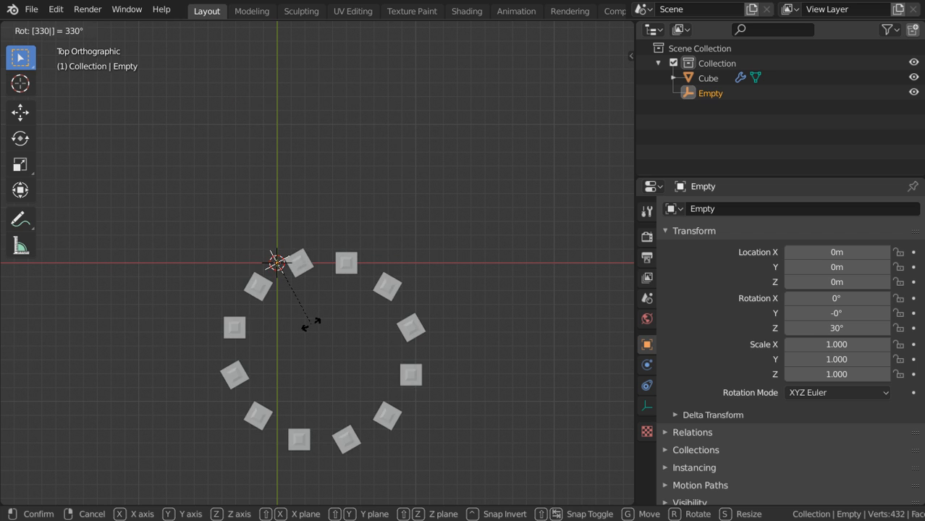
left_click(321, 286)
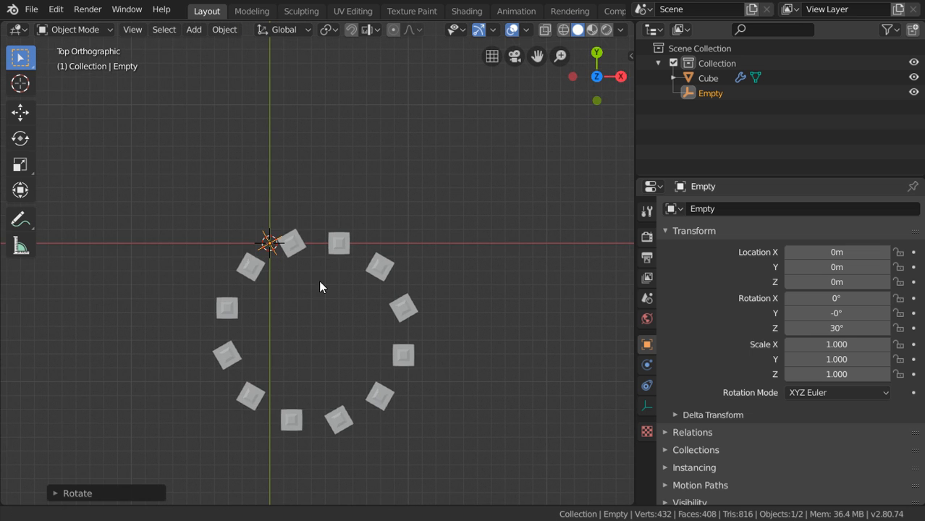
left_click_drag(322, 286, 284, 146)
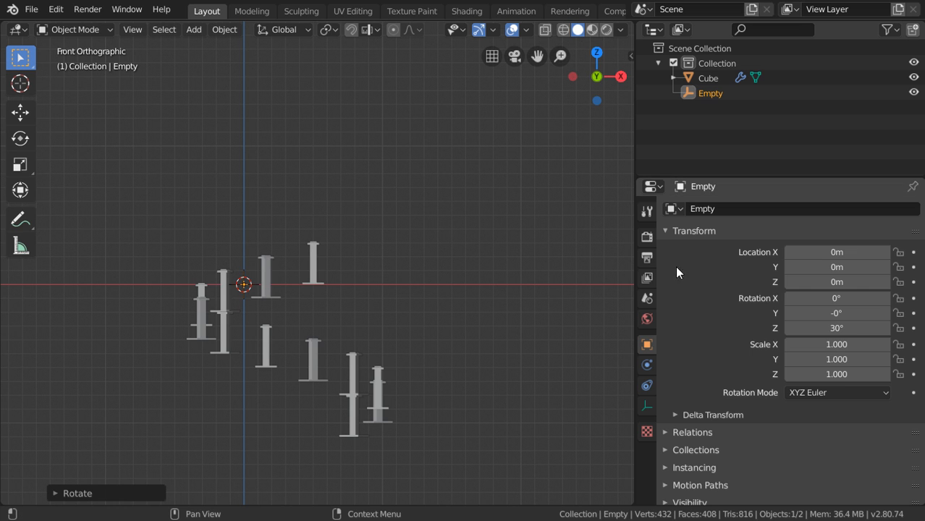
Select the Cube, toggle the Array modifier's Relative Offset off, and orbit to inspect the ring
left_click(708, 78)
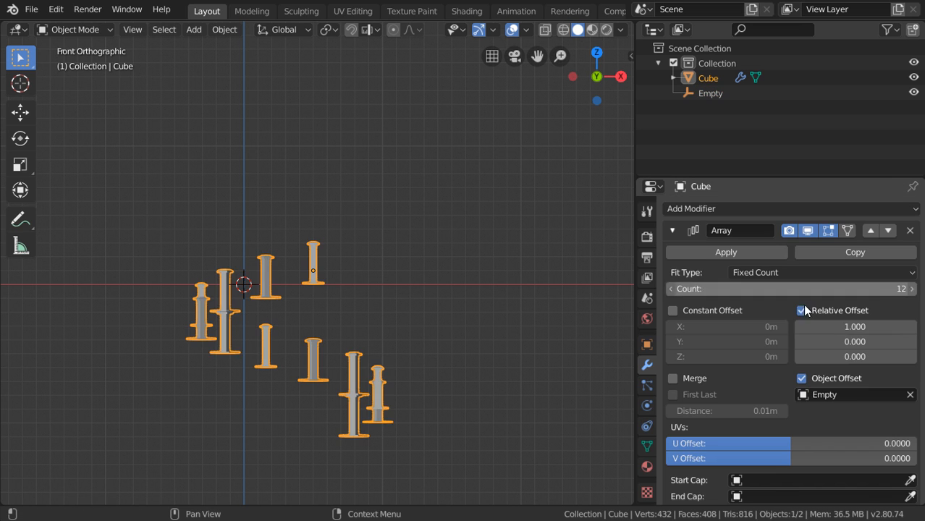
left_click(801, 309)
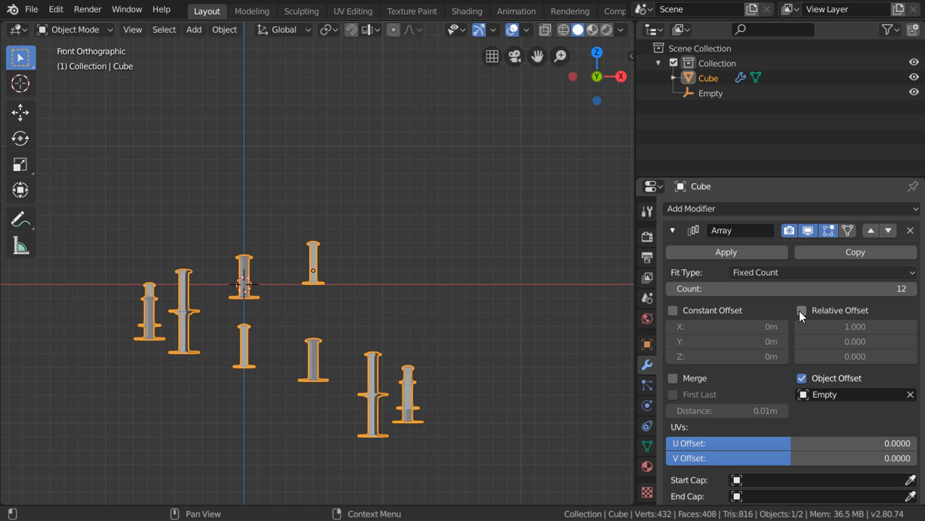
left_click(801, 310)
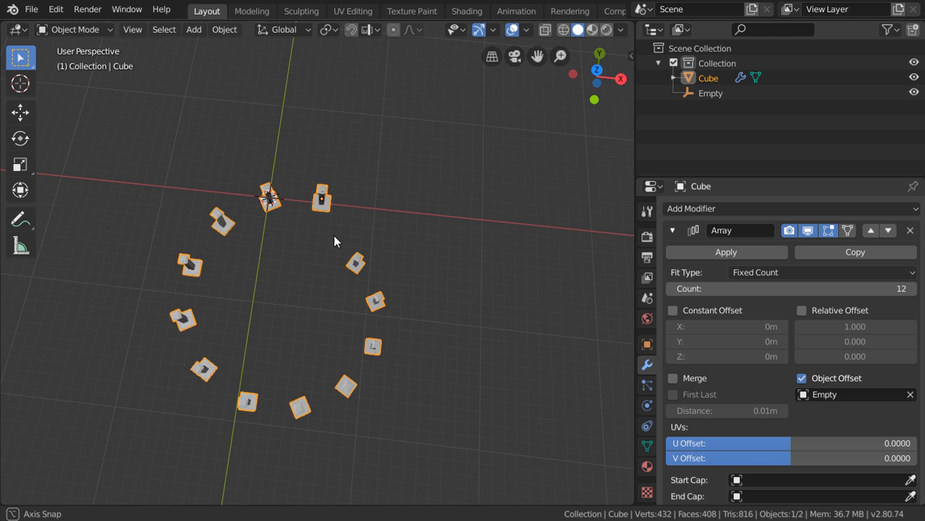
left_click_drag(326, 253, 312, 217)
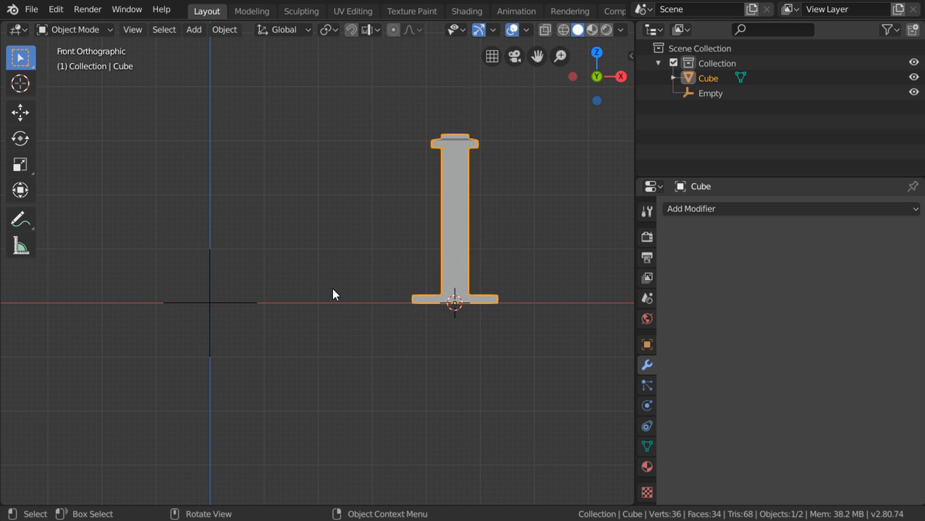
Select the Empty and open the Add Modifier list for the column's new Array
left_click(710, 92)
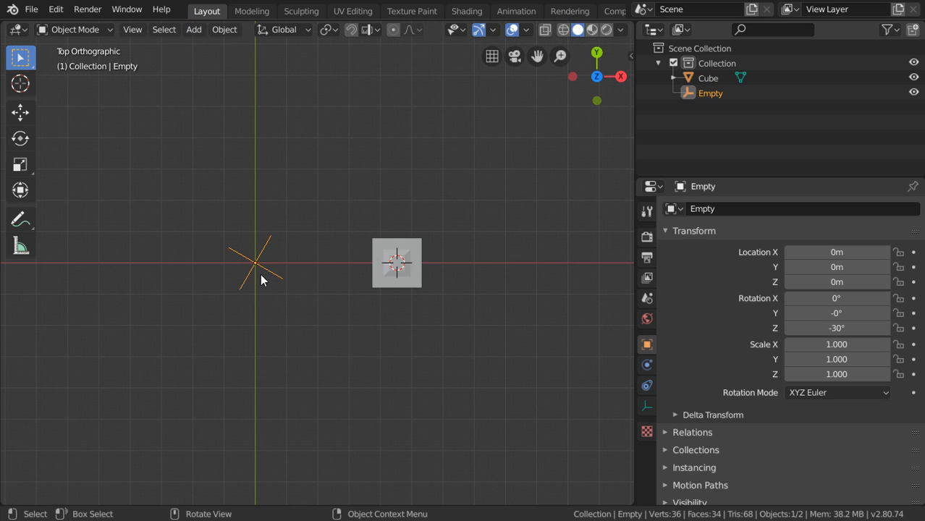
mouse_move(275, 253)
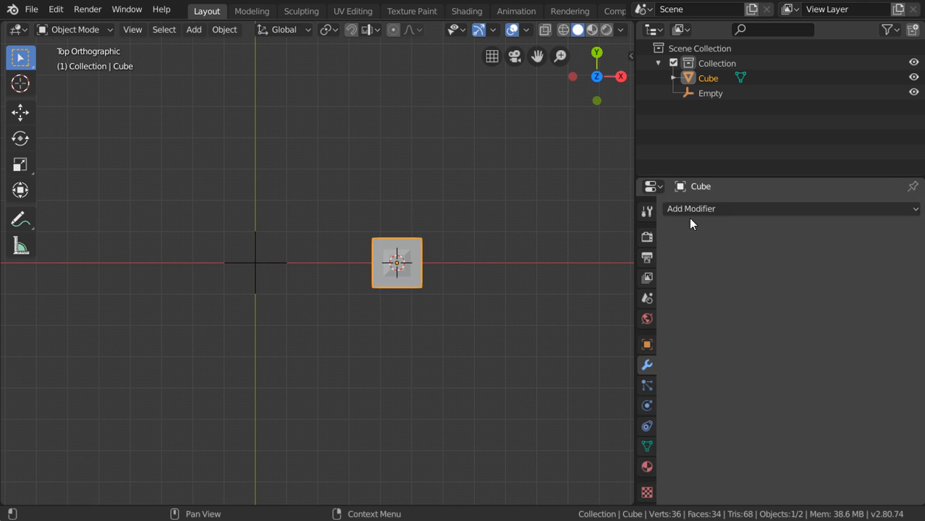
left_click(789, 208)
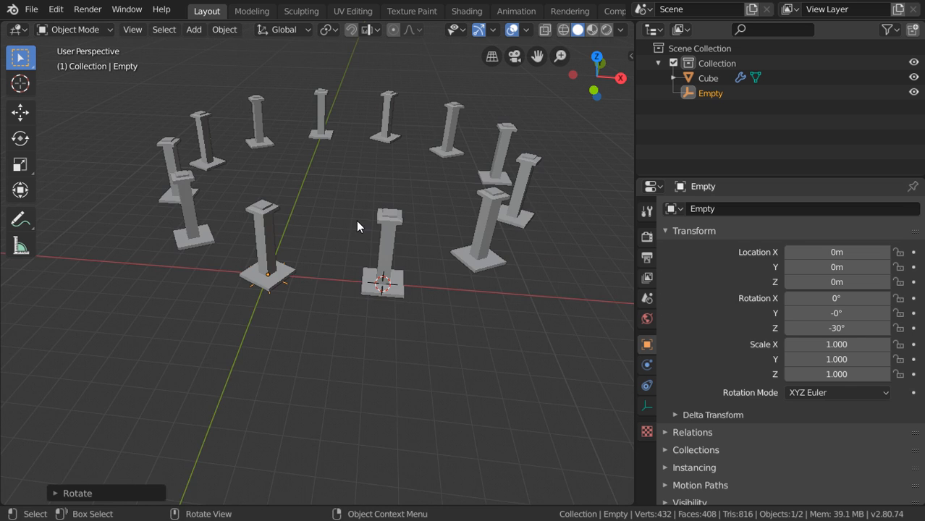
Close in on the front column's top, inset it in Edit Mode, and raise the block along Z
left_click_drag(354, 226, 293, 302)
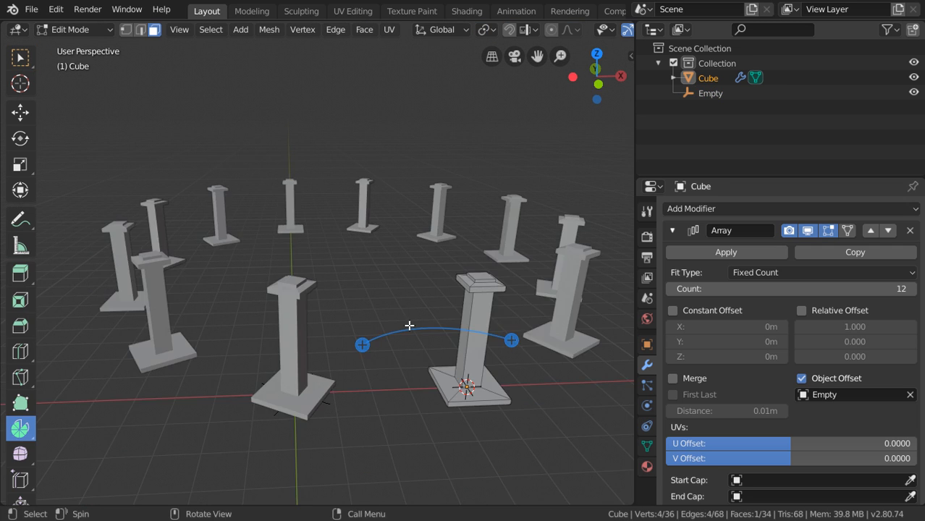
left_click_drag(408, 326, 470, 333)
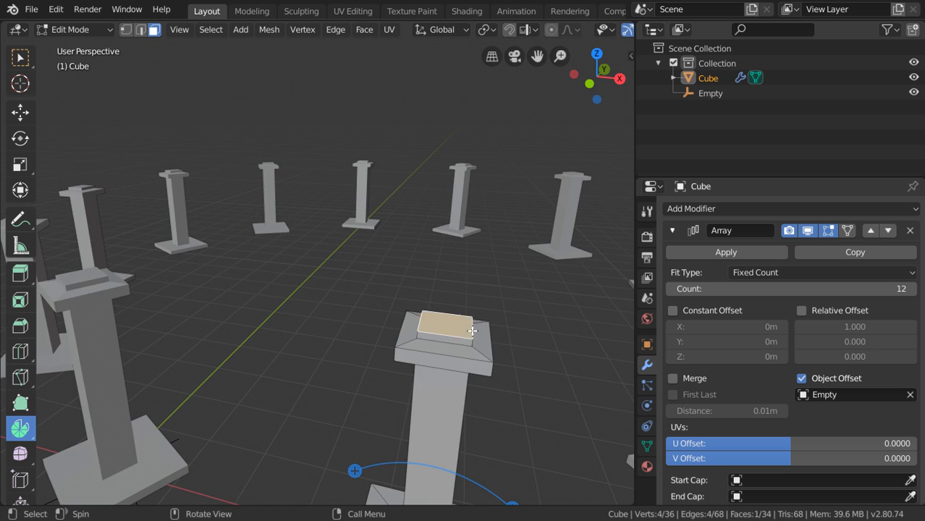
left_click_drag(463, 326, 478, 338)
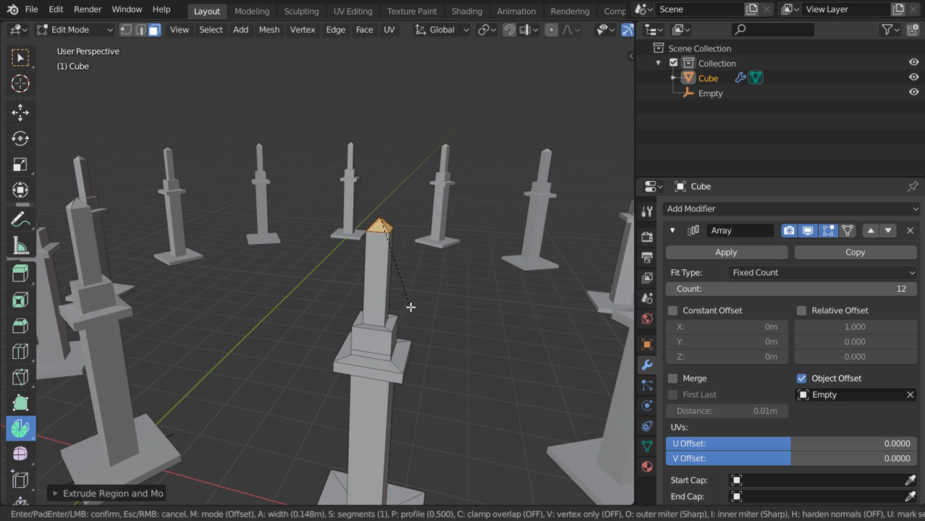
mouse_move(417, 294)
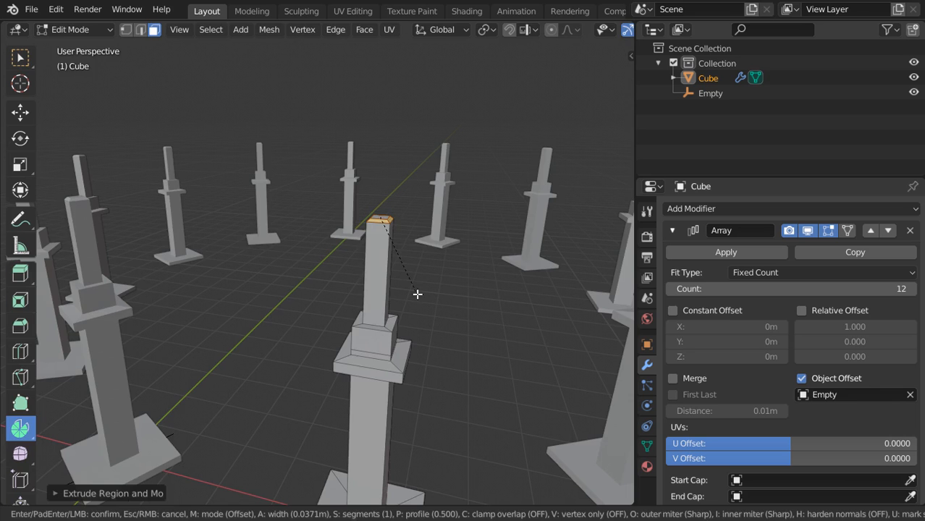
key("Tab")
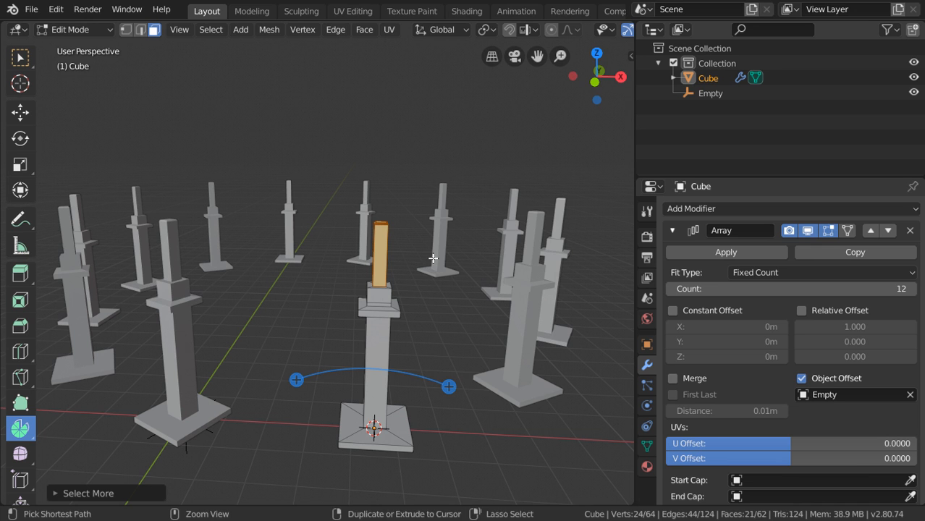
mouse_move(433, 258)
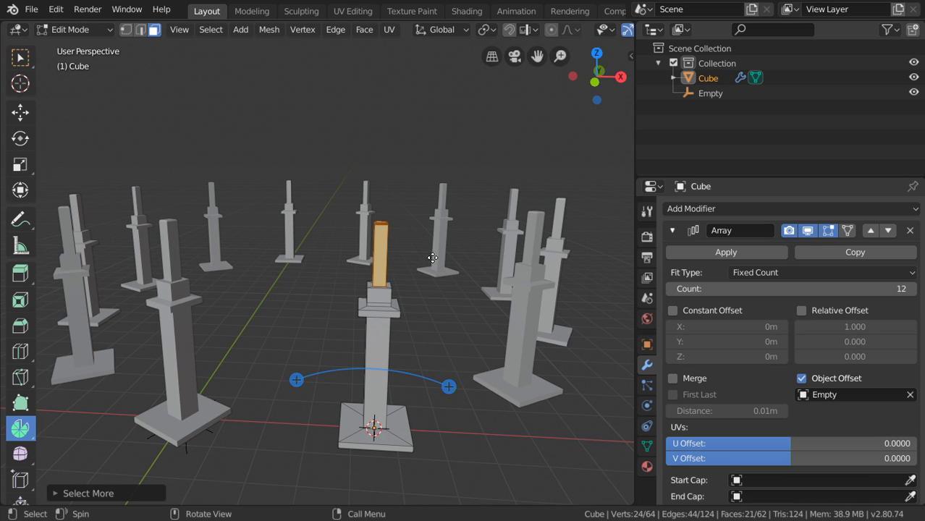
key("g")
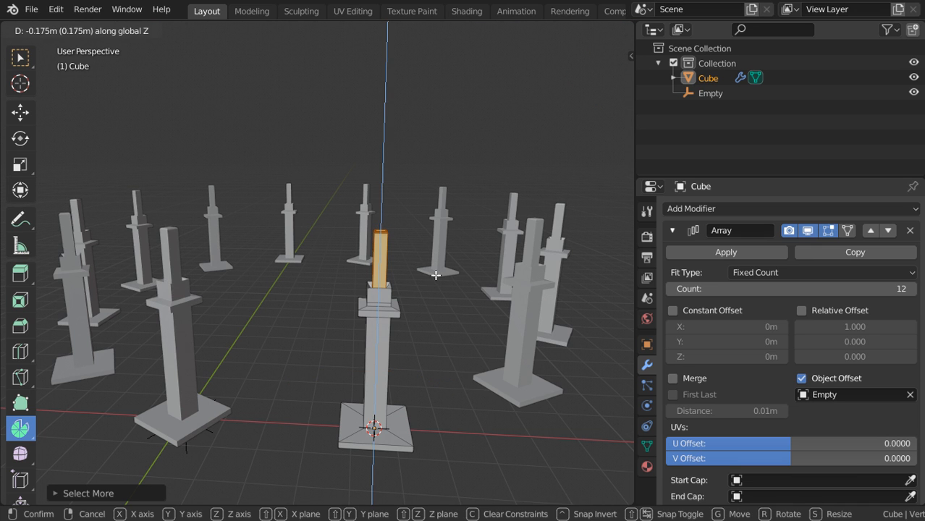